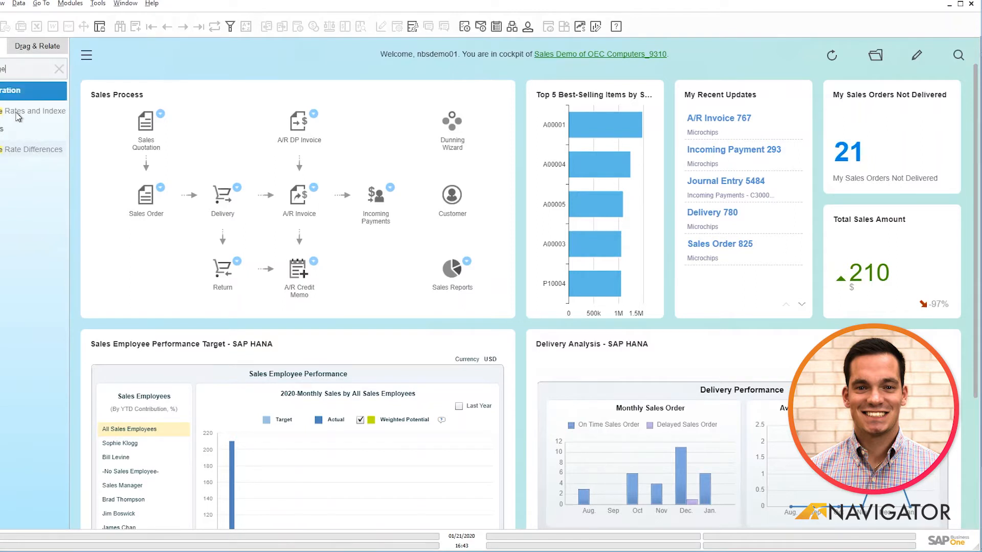
pyautogui.moveTo(31, 111)
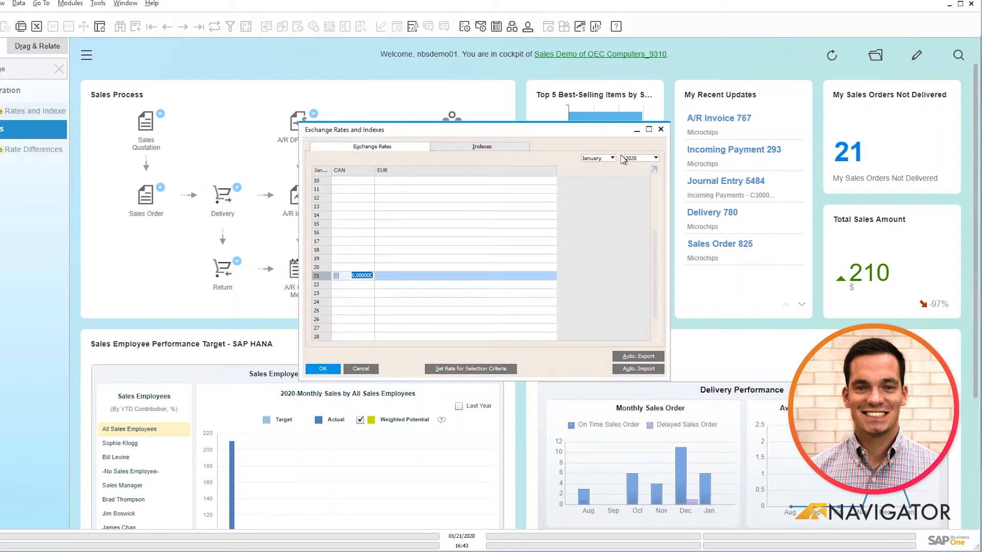
# Switch the exchange rates year to 2019, showing January CAN 0.74 and EUR 1.13
pyautogui.click(651, 157)
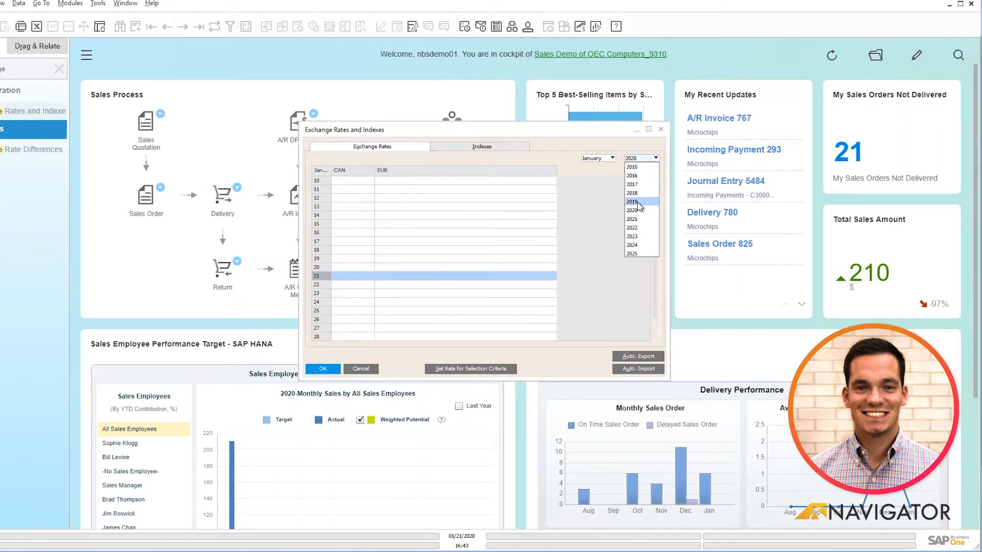
pyautogui.click(630, 201)
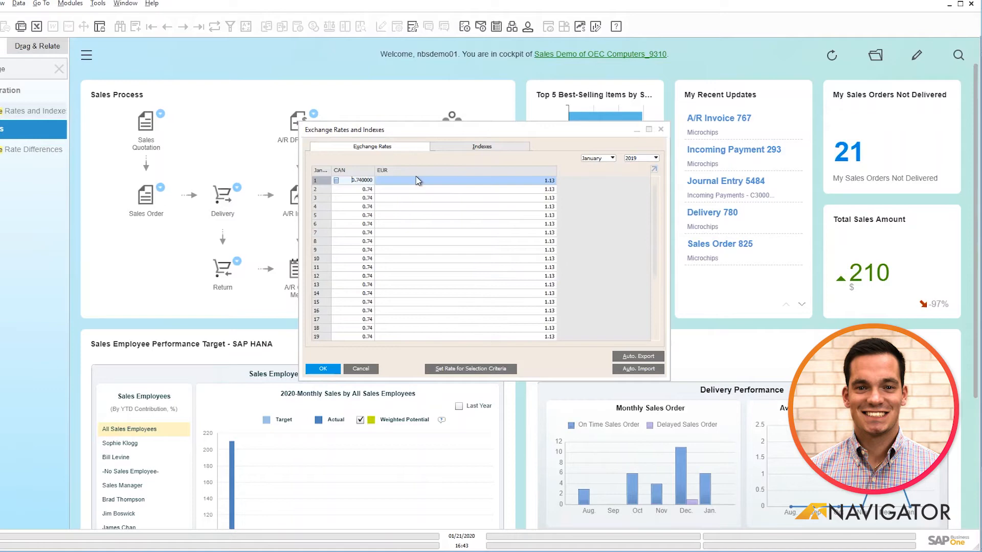
pyautogui.moveTo(386, 175)
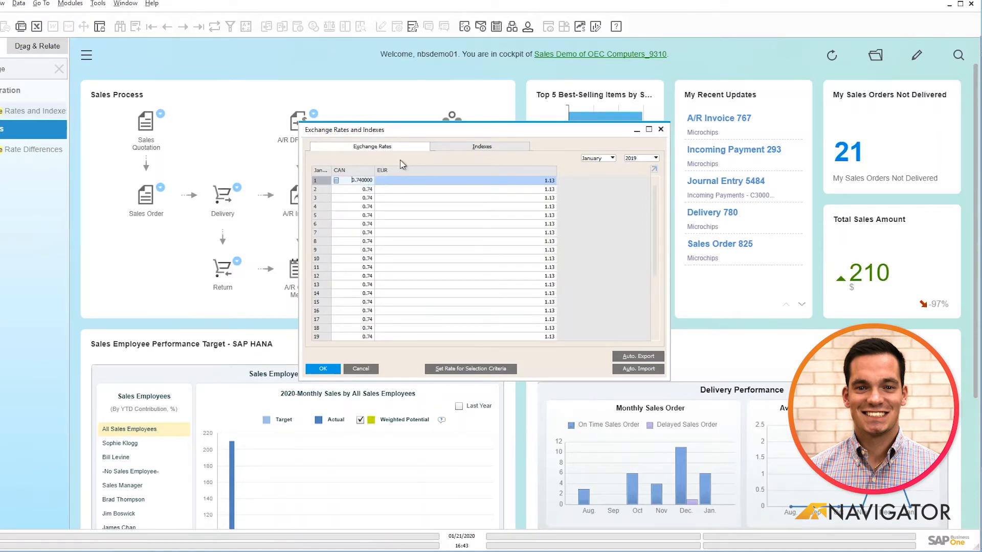
pyautogui.moveTo(424, 193)
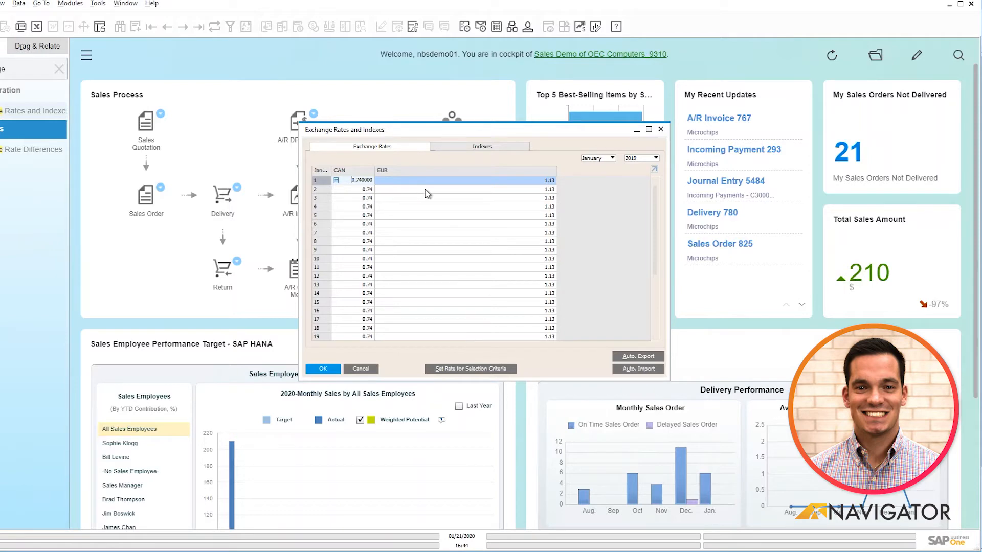
pyautogui.moveTo(450, 204)
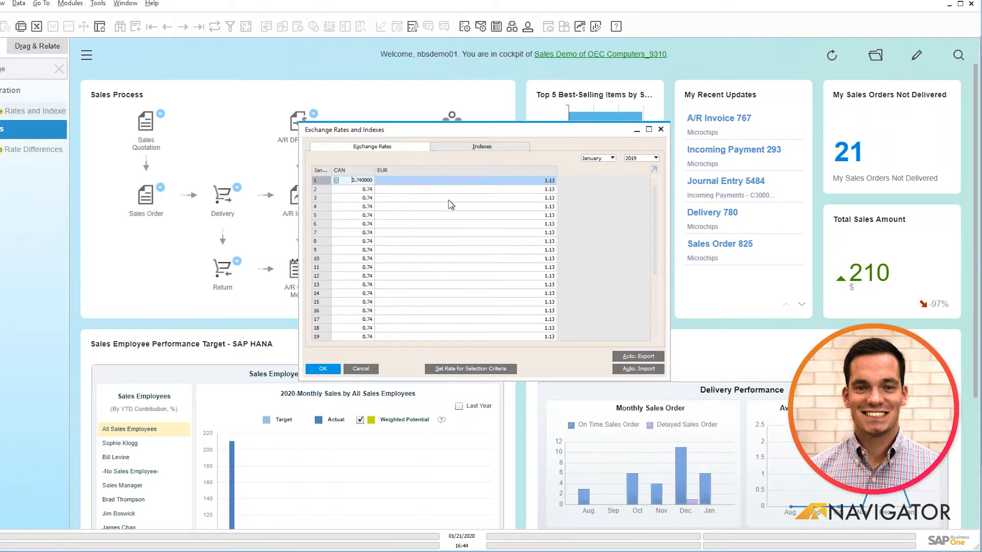
pyautogui.moveTo(447, 208)
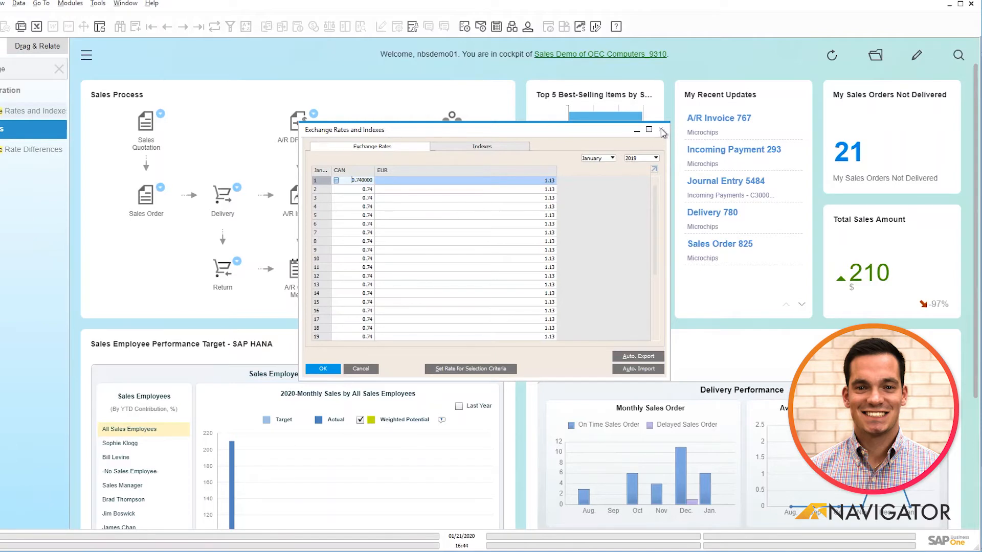
pyautogui.moveTo(661, 132)
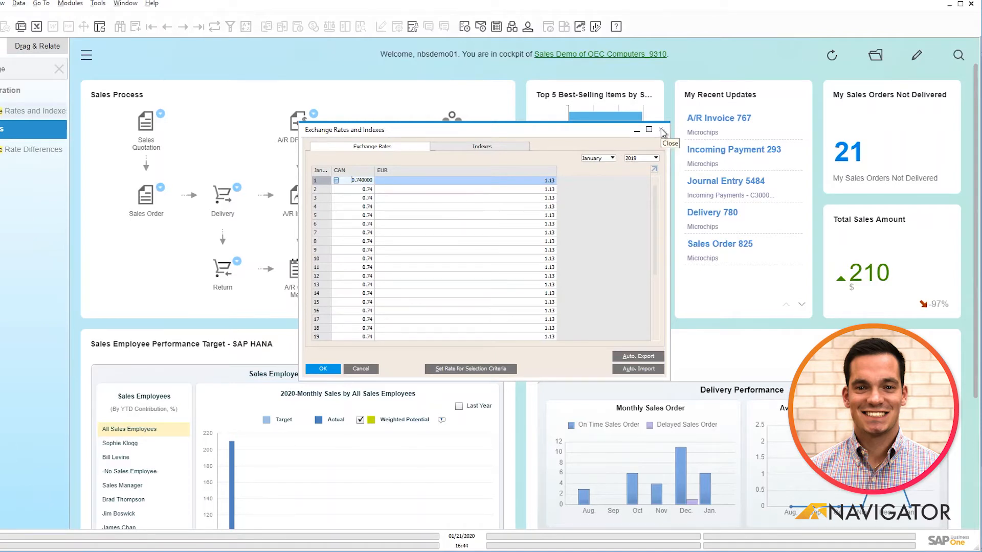
# Close Exchange Rates and Indexes and bring up Exchange Rate Differences selection criteria
pyautogui.click(663, 130)
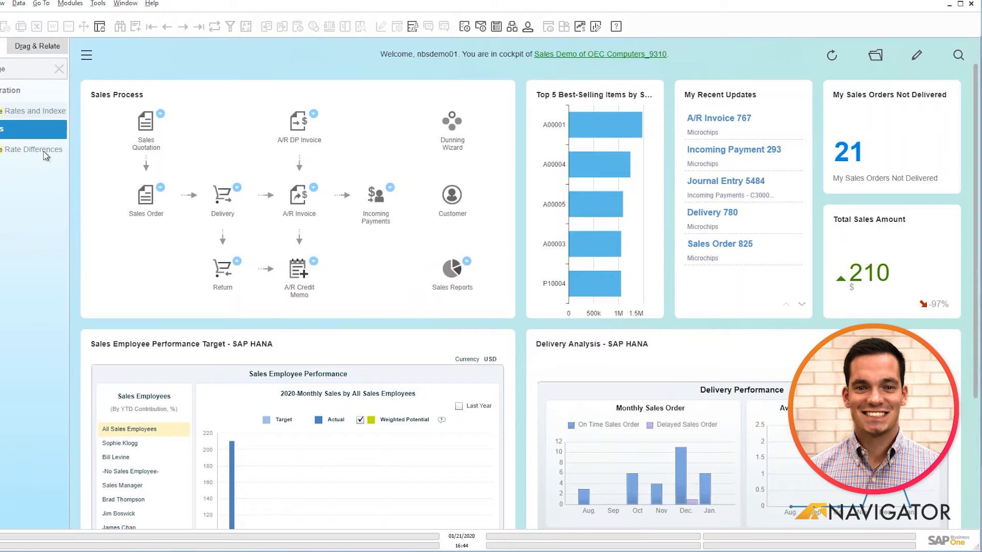
pyautogui.click(31, 149)
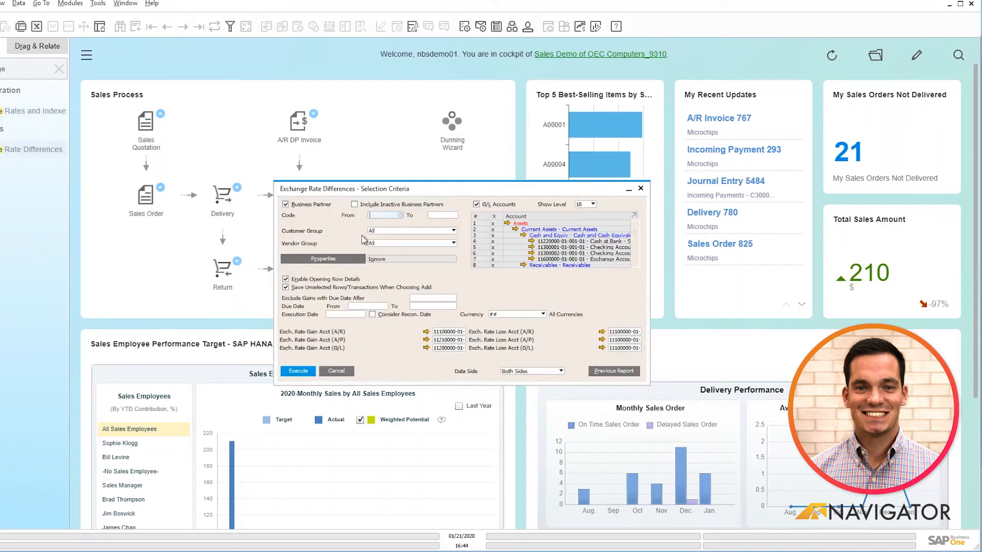
pyautogui.moveTo(493, 236)
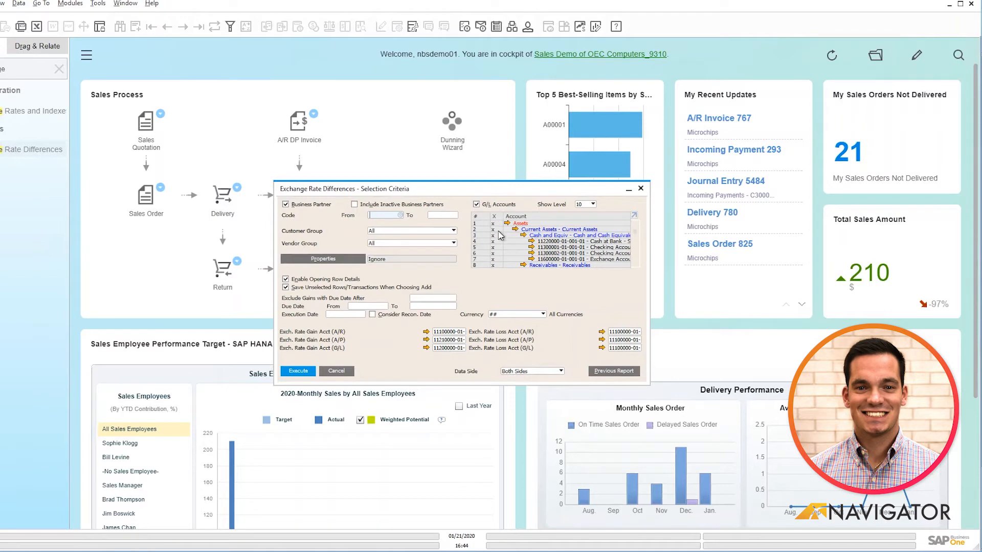
pyautogui.moveTo(539, 253)
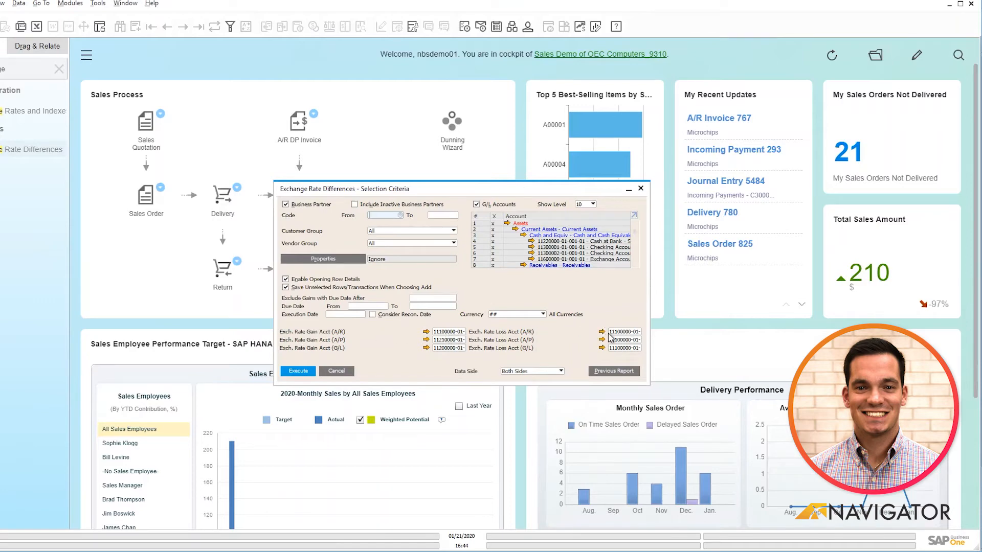
pyautogui.moveTo(437, 274)
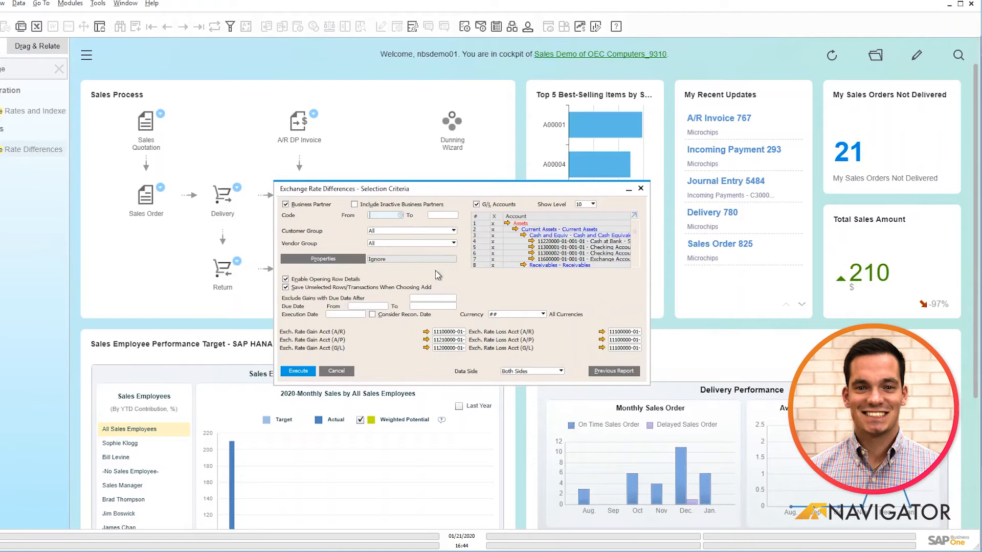
pyautogui.moveTo(395, 297)
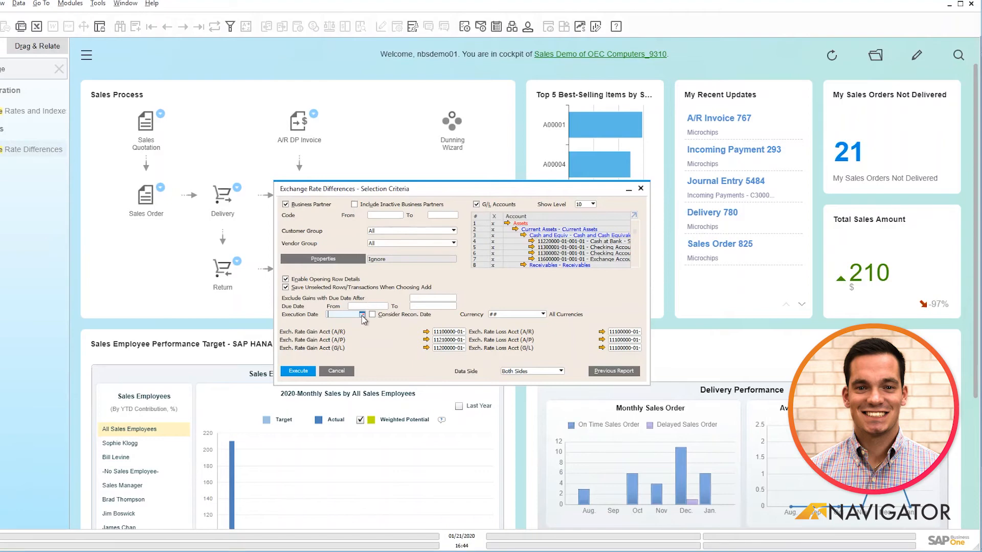
# Pick 01/21/2019 as the execution date from the calendar
pyautogui.click(362, 314)
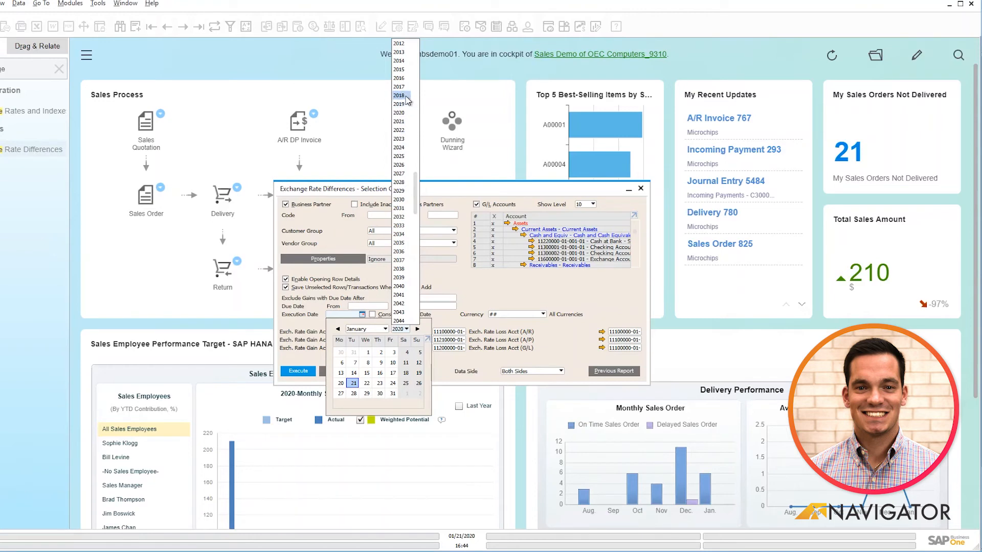
pyautogui.click(398, 104)
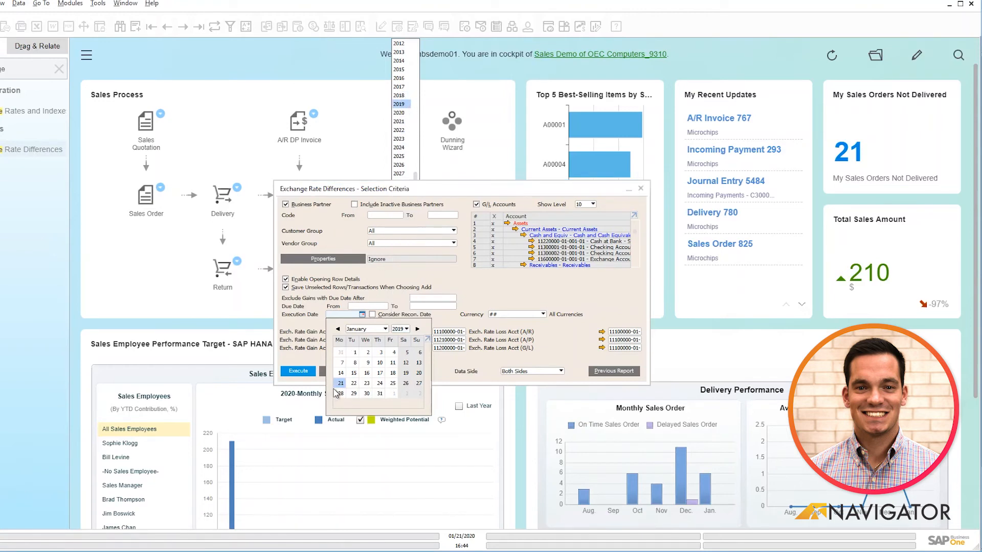
pyautogui.click(339, 383)
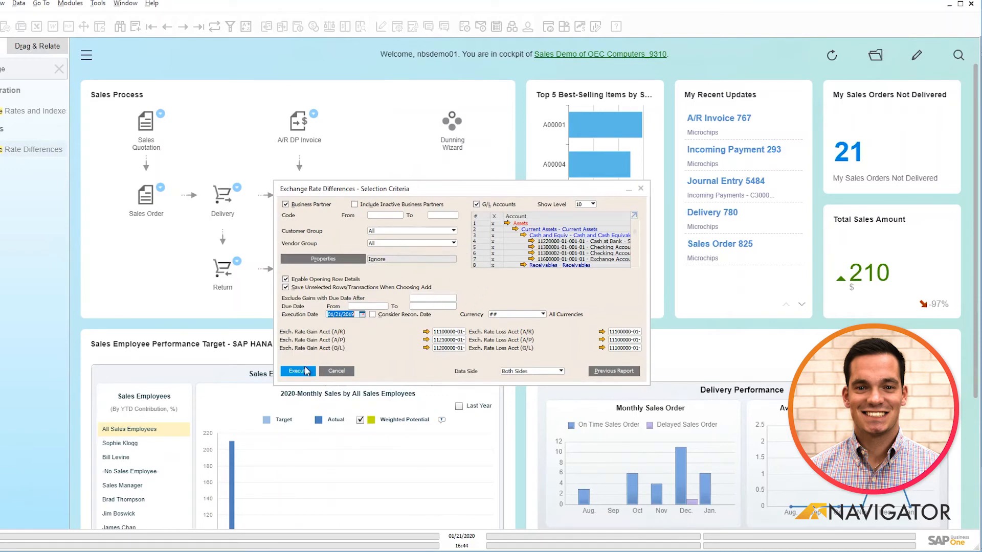
# Execute the report to list balances, foreign balances, rates and differences
pyautogui.click(297, 370)
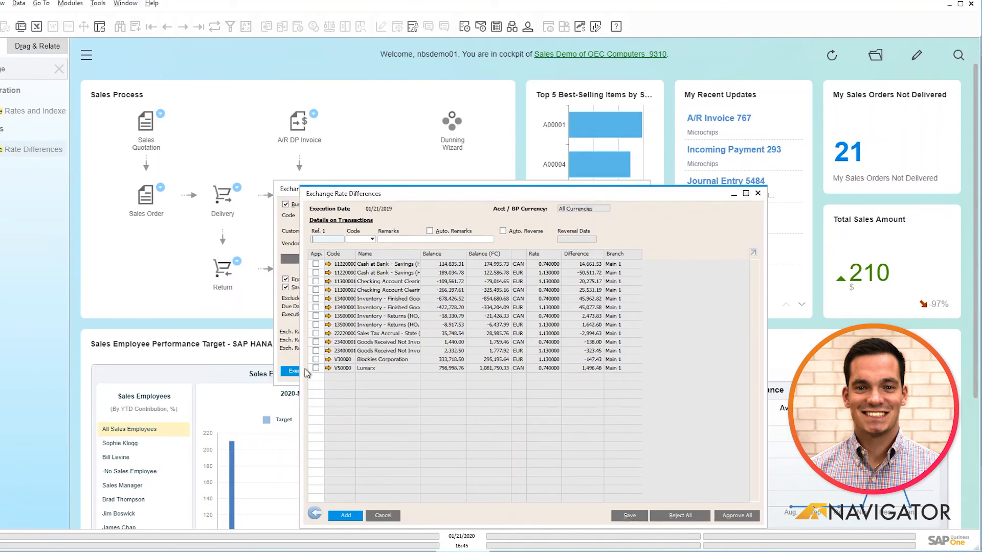
pyautogui.moveTo(437, 335)
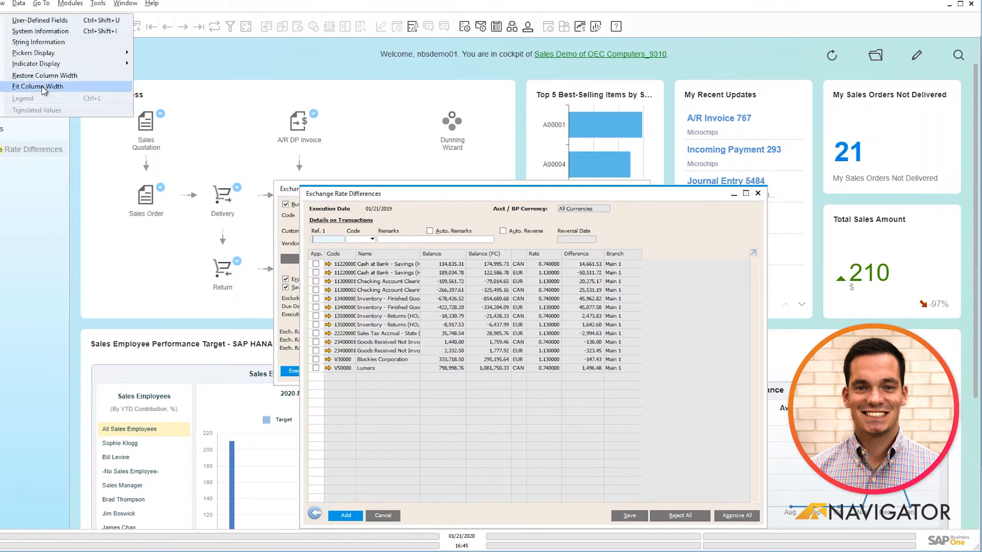
# Fit column widths so account and business partner names show in full
pyautogui.click(37, 86)
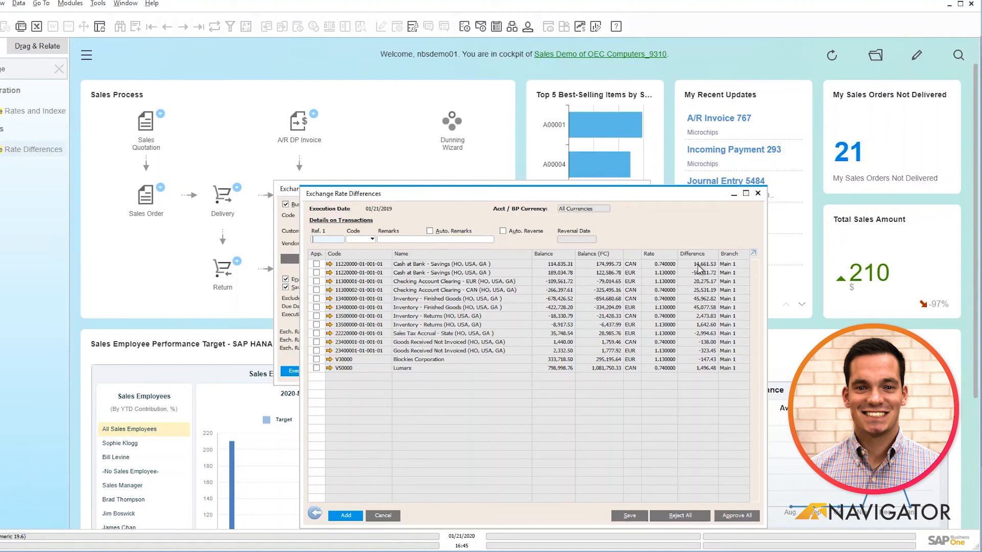
pyautogui.moveTo(699, 269)
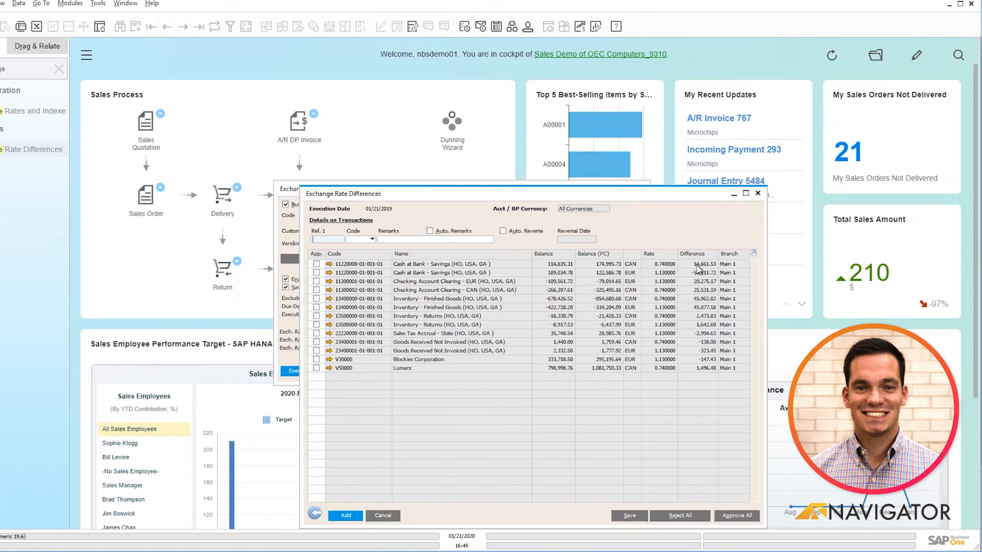
pyautogui.moveTo(698, 269)
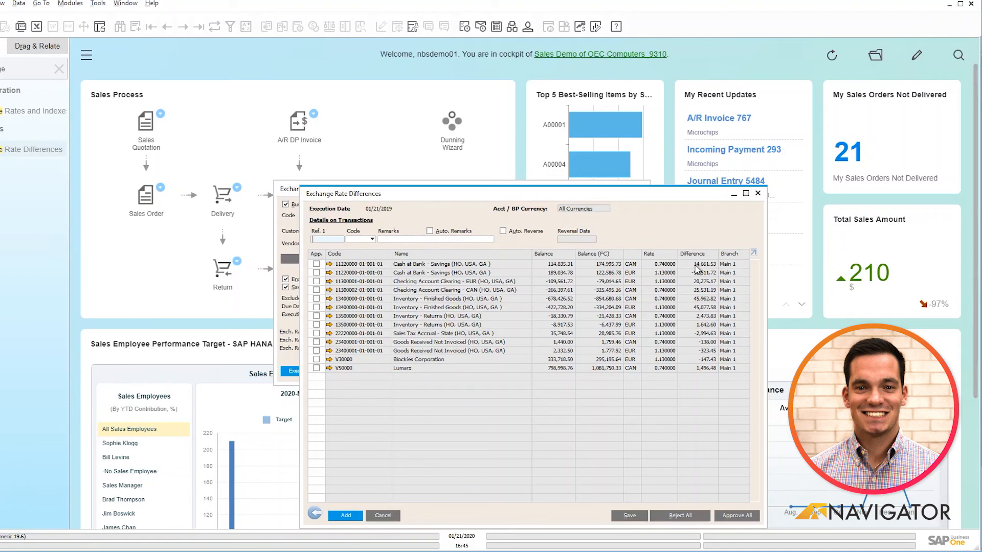